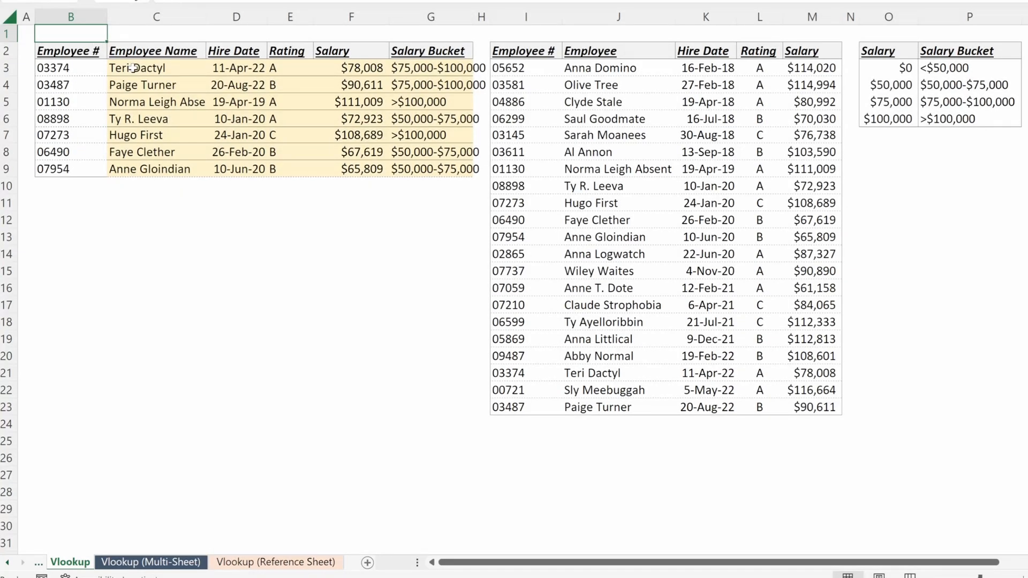
# Review Teri Dactyl's looked-up name in C3, then move to the Vlookup (Multi-Sheet) worksheet.
pyautogui.click(155, 67)
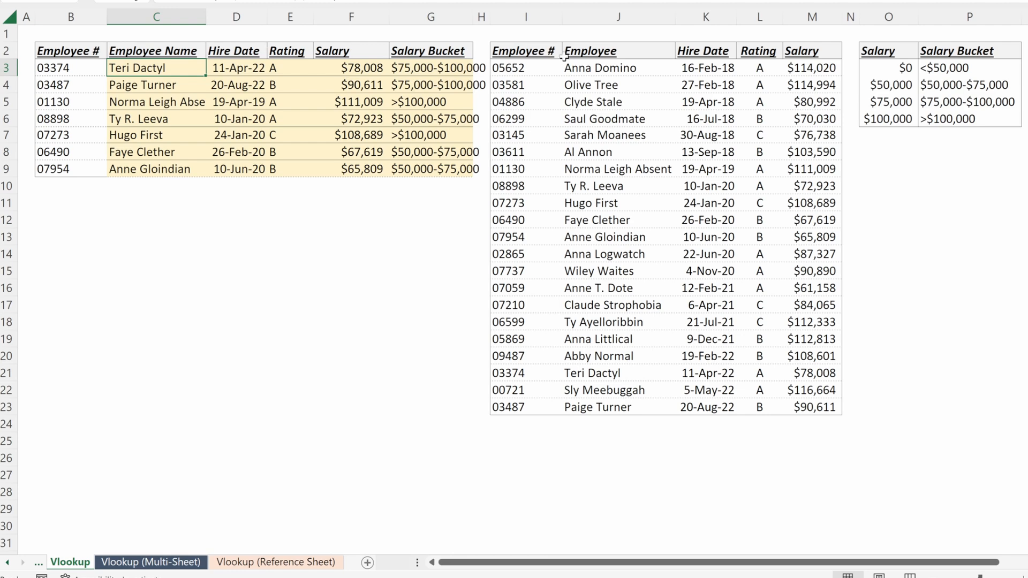
pyautogui.moveTo(492, 103)
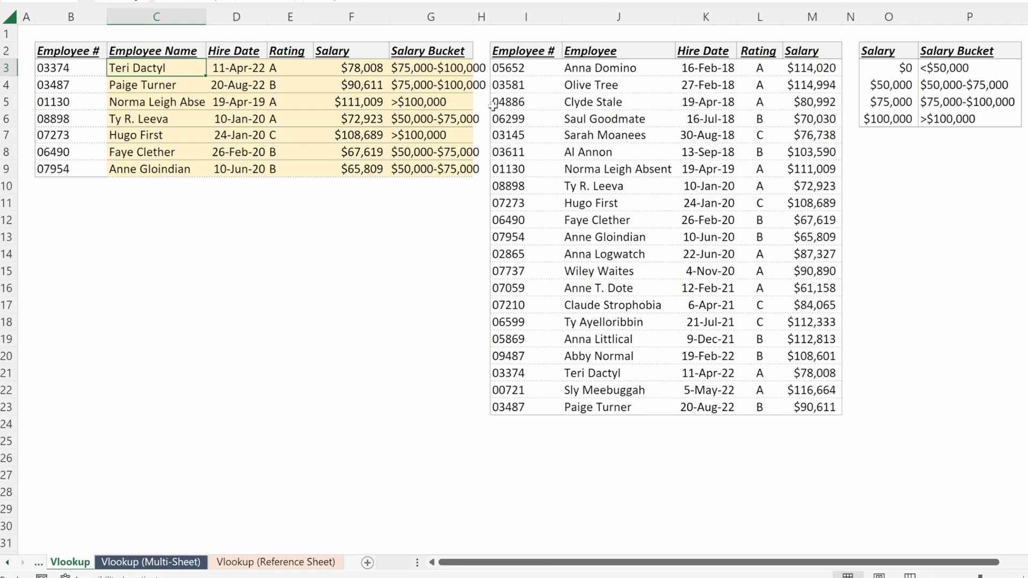
pyautogui.click(150, 562)
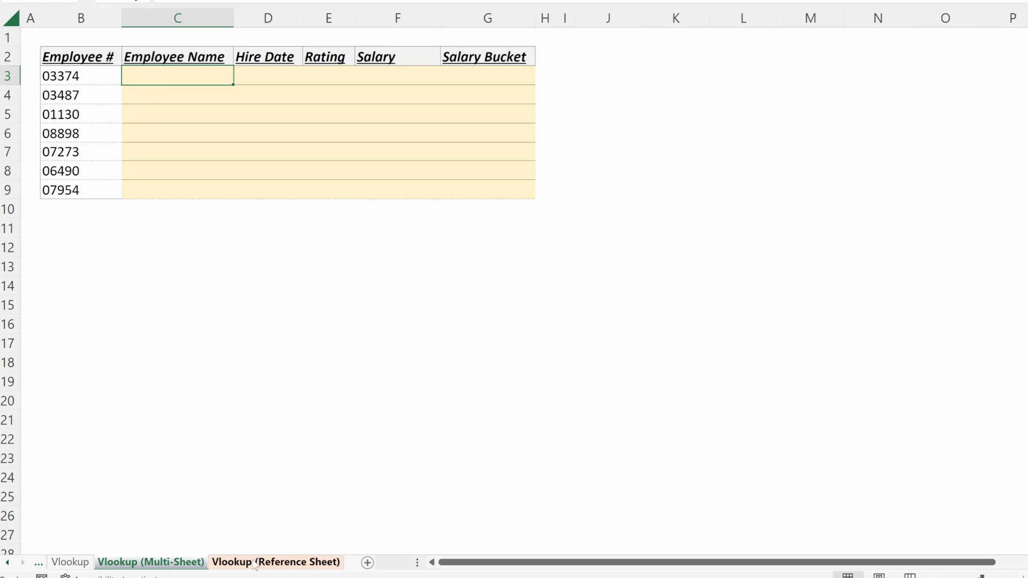
# Glance at the Reference Sheet employee data and return to the Multi-Sheet table.
pyautogui.click(275, 563)
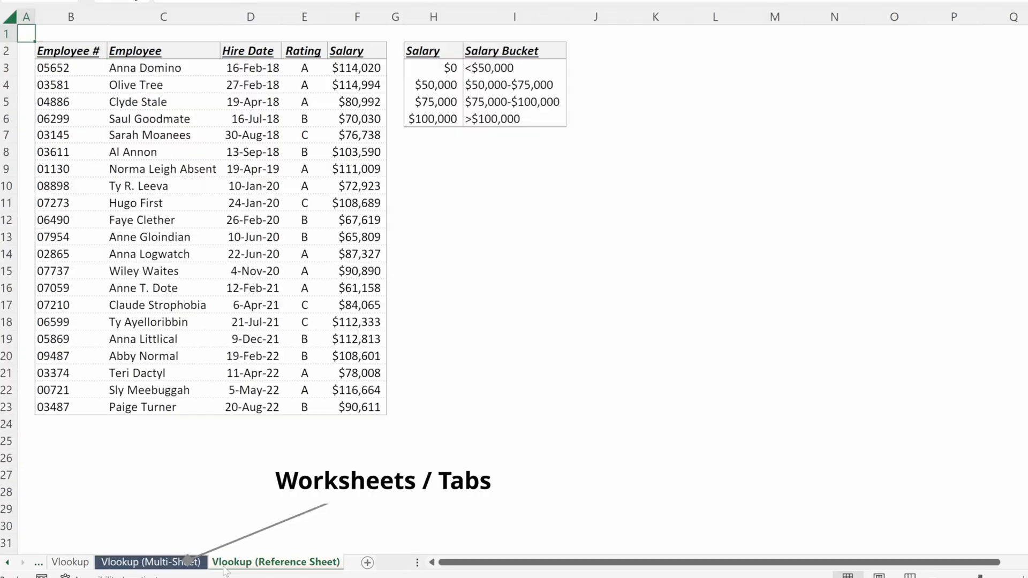
pyautogui.click(150, 562)
pyautogui.write('=')
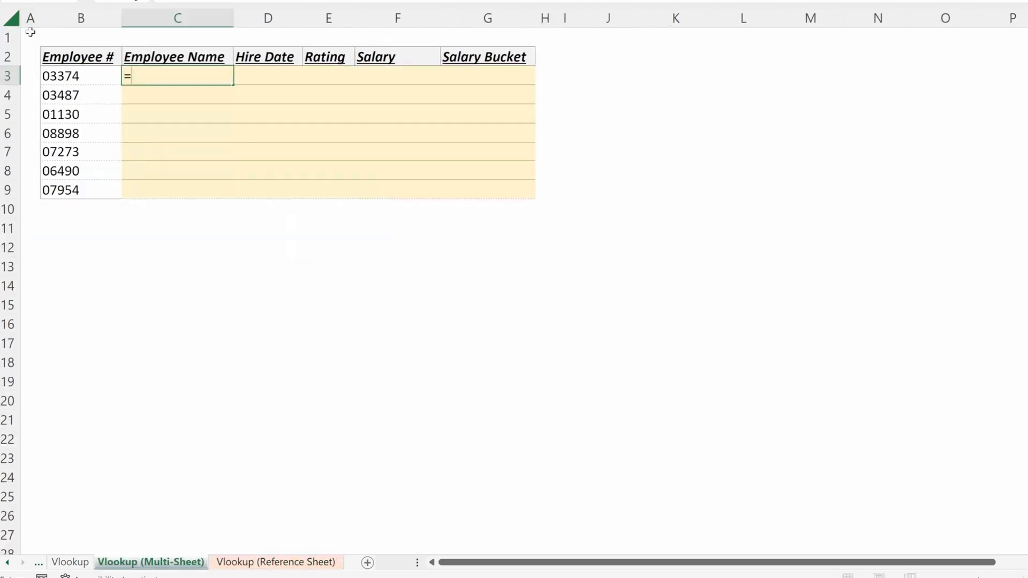
# Look up employee names in C3:C9 with VLOOKUP on the Reference Sheet B3:F23, column 2, exact match.
pyautogui.write('vl')
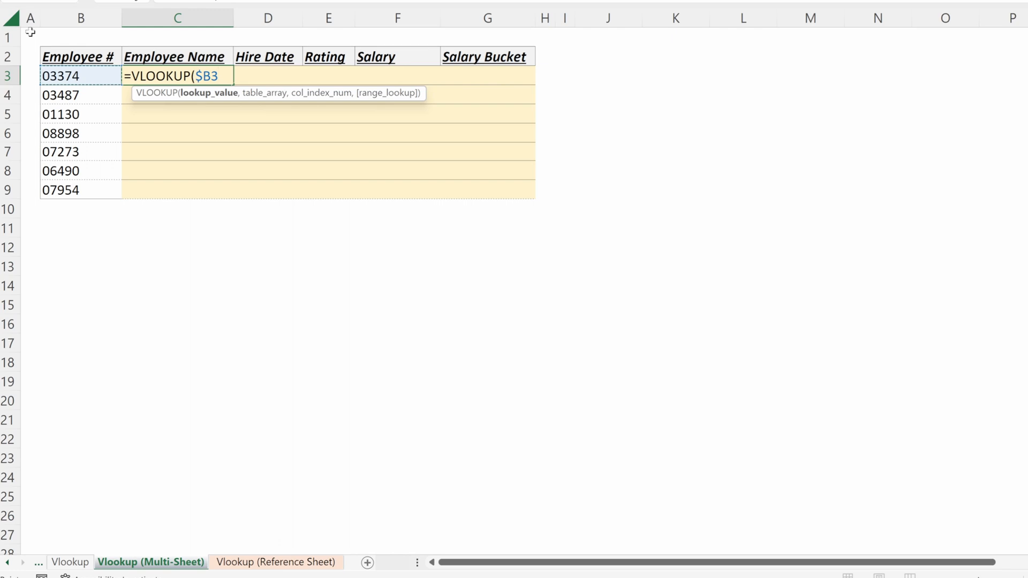
pyautogui.write(',')
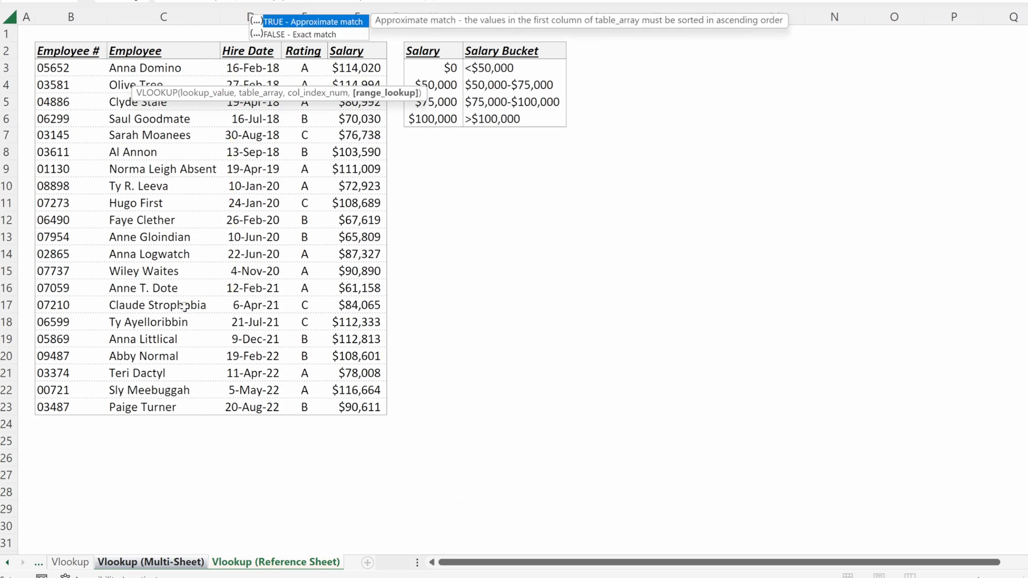
pyautogui.click(150, 562)
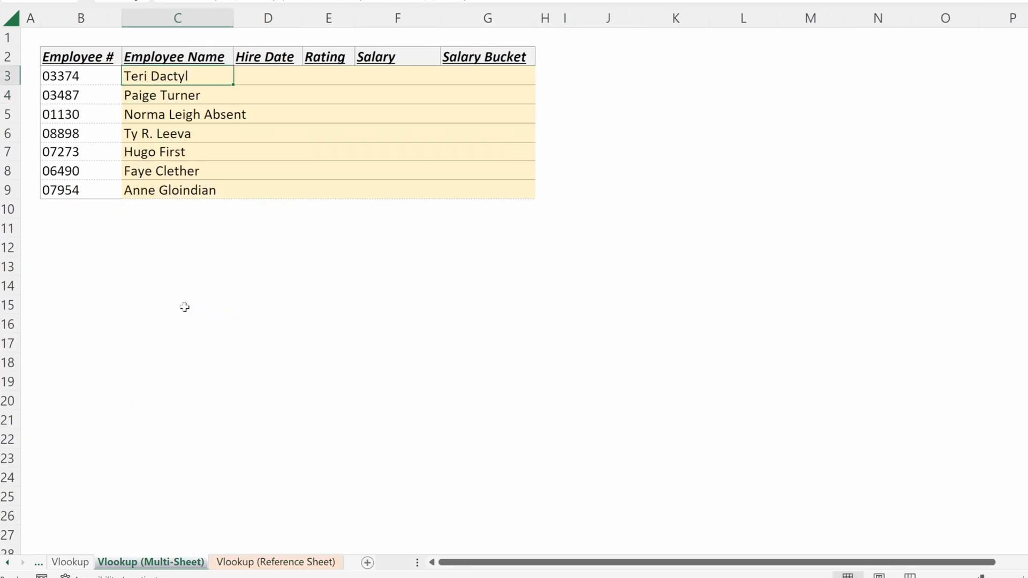
# Inspect Paige Turner's name formula in C4 and select the reference sheet name for renaming.
pyautogui.click(177, 114)
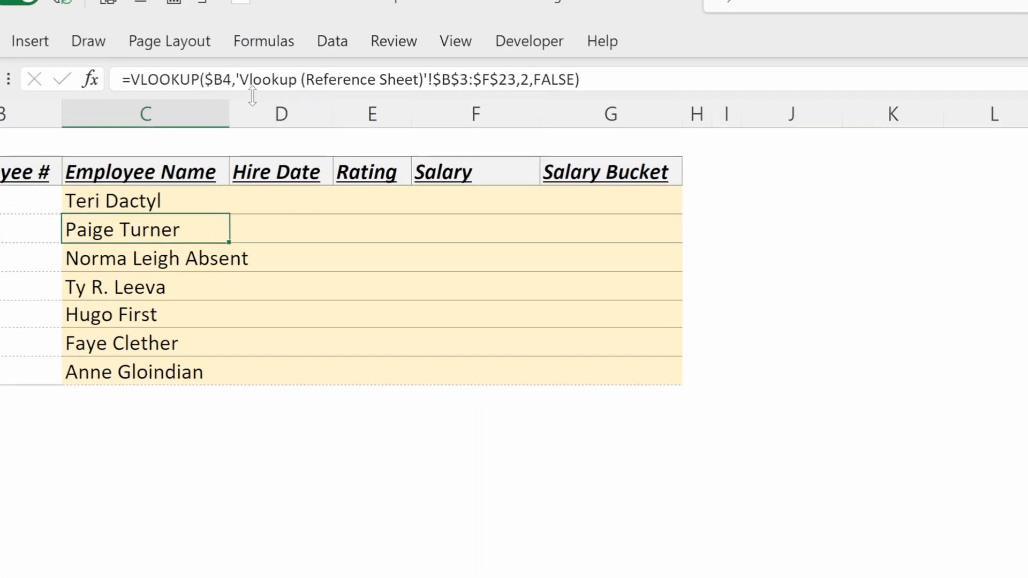
pyautogui.moveTo(243, 85)
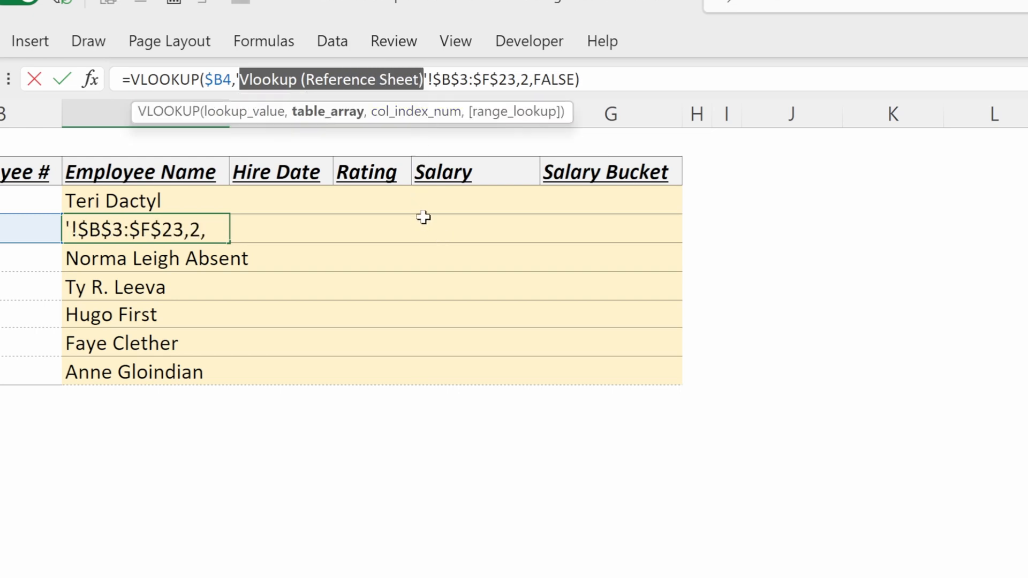
pyautogui.click(279, 570)
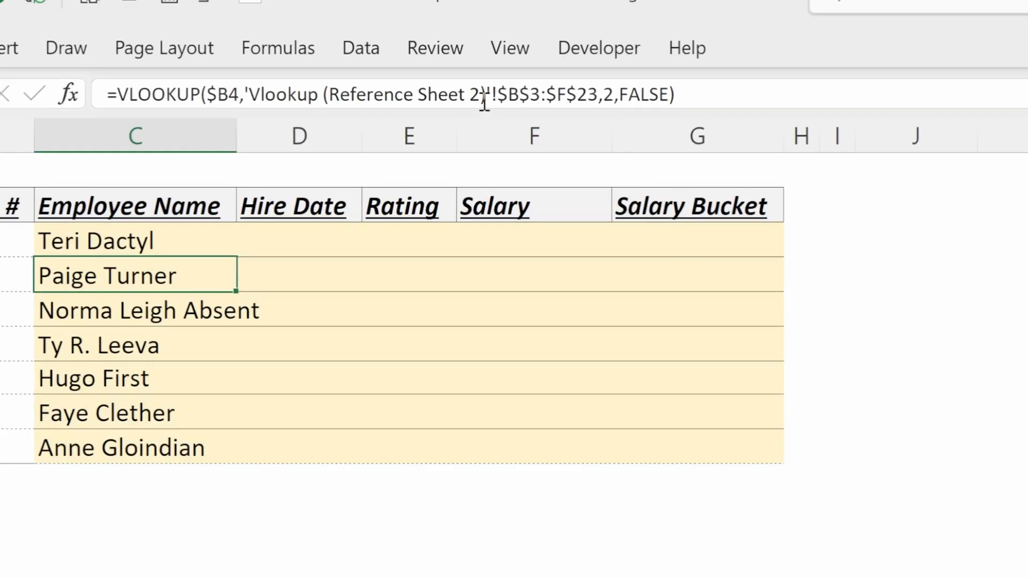
pyautogui.moveTo(482, 98)
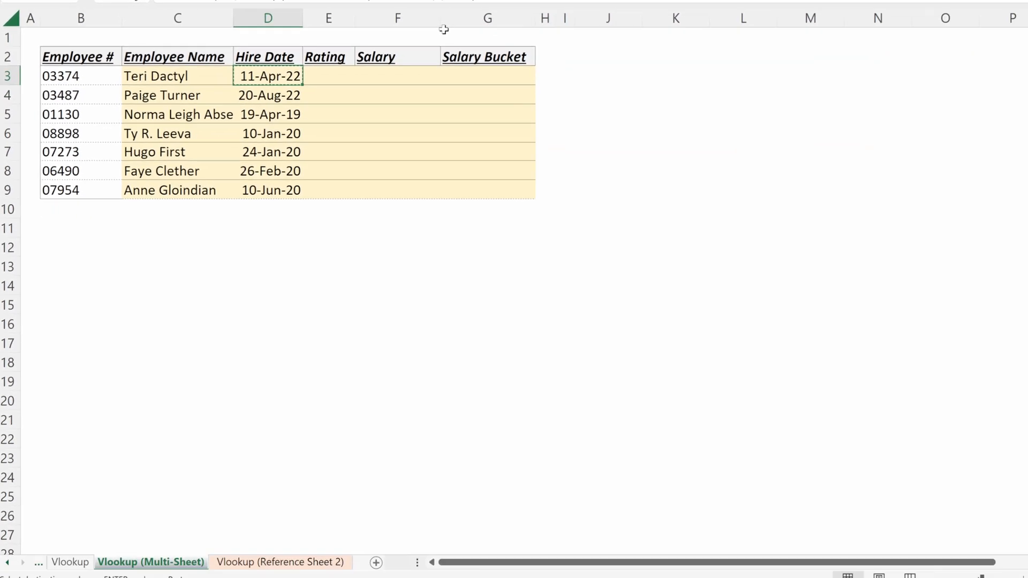
pyautogui.click(328, 74)
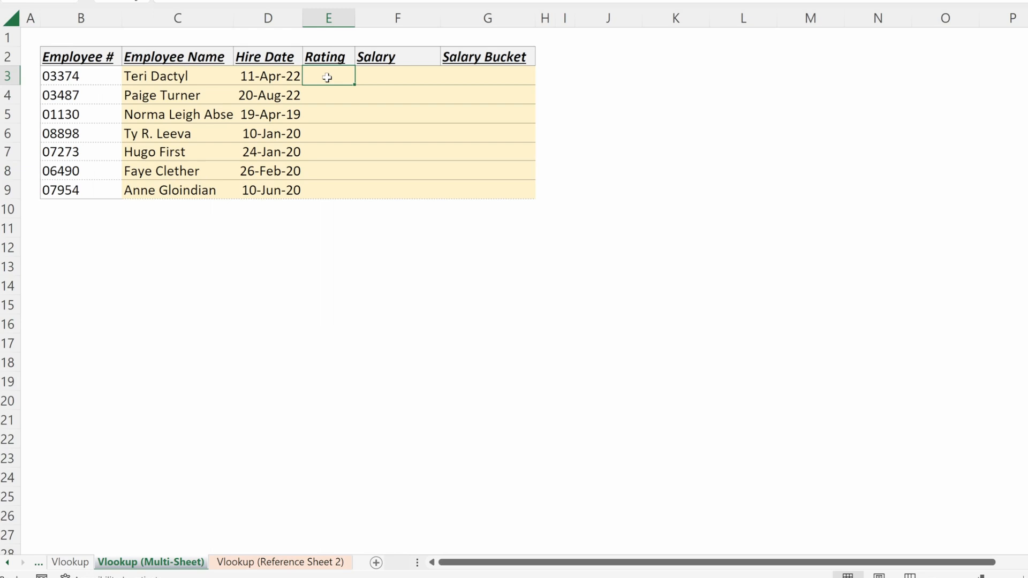
pyautogui.click(280, 562)
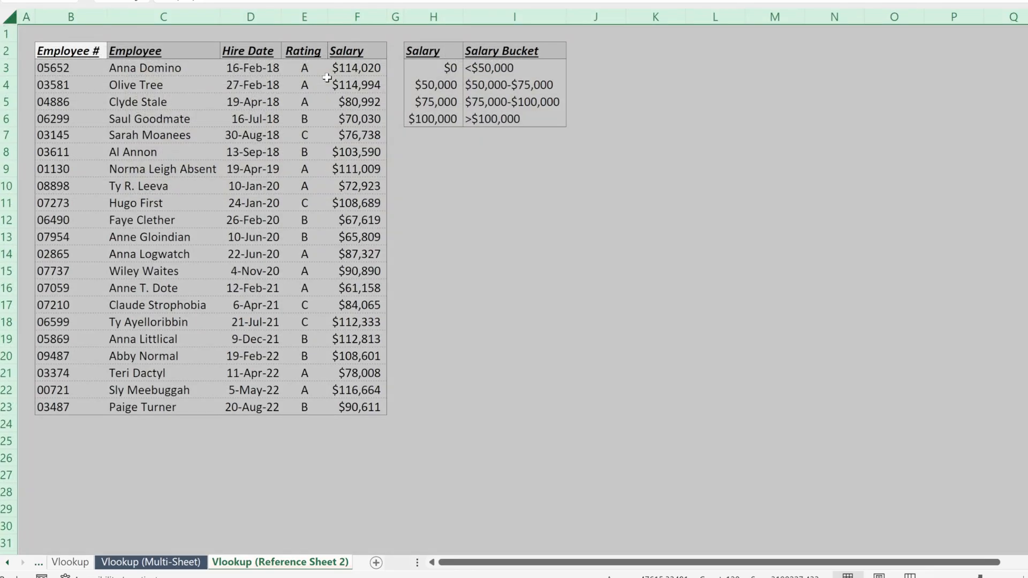
pyautogui.click(150, 562)
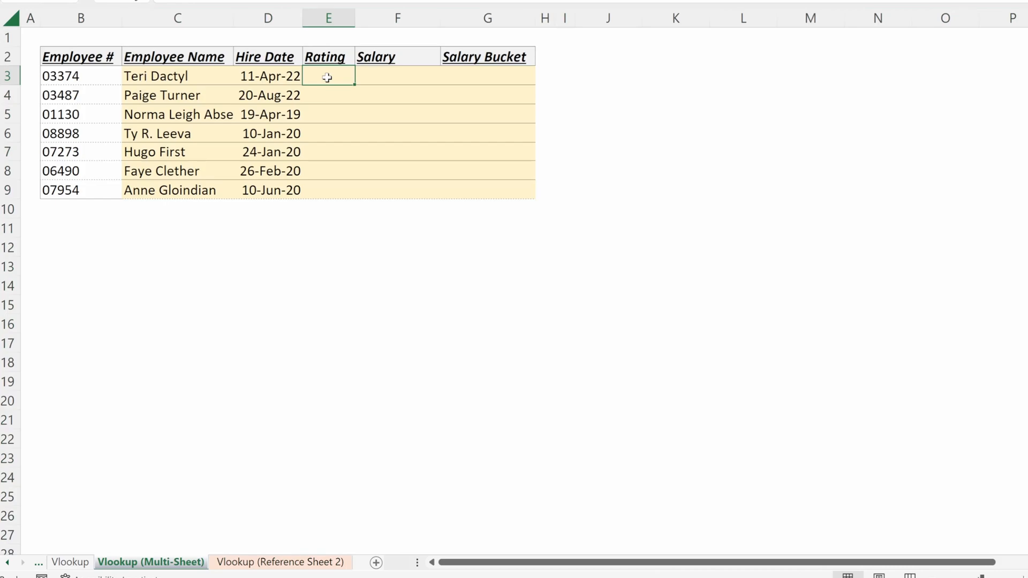
# Look up ratings in E3 with VLOOKUP on B3 against Vlookup Reference Workbook B3:F23, column 4.
pyautogui.press('alt+tab')
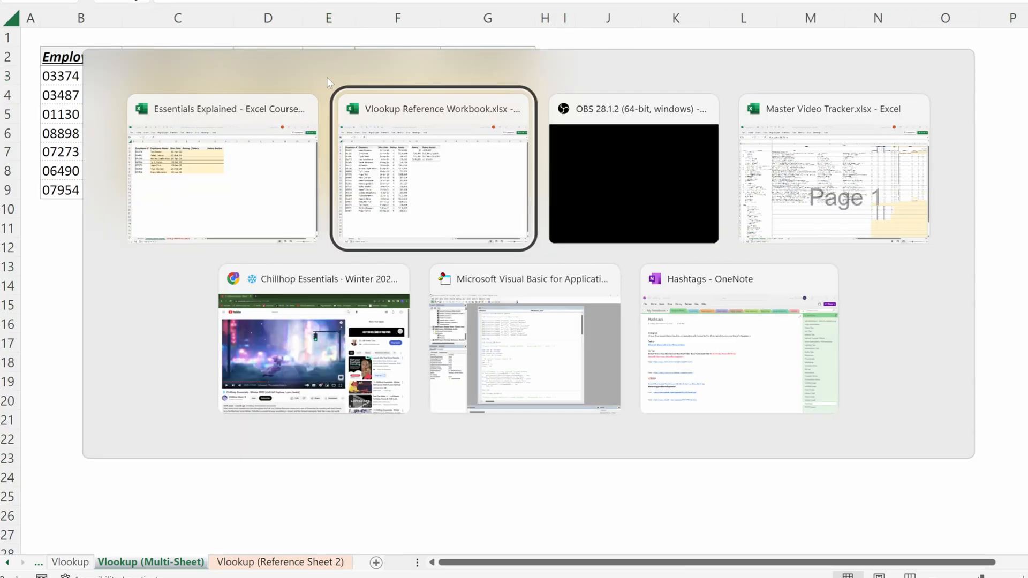
pyautogui.click(431, 170)
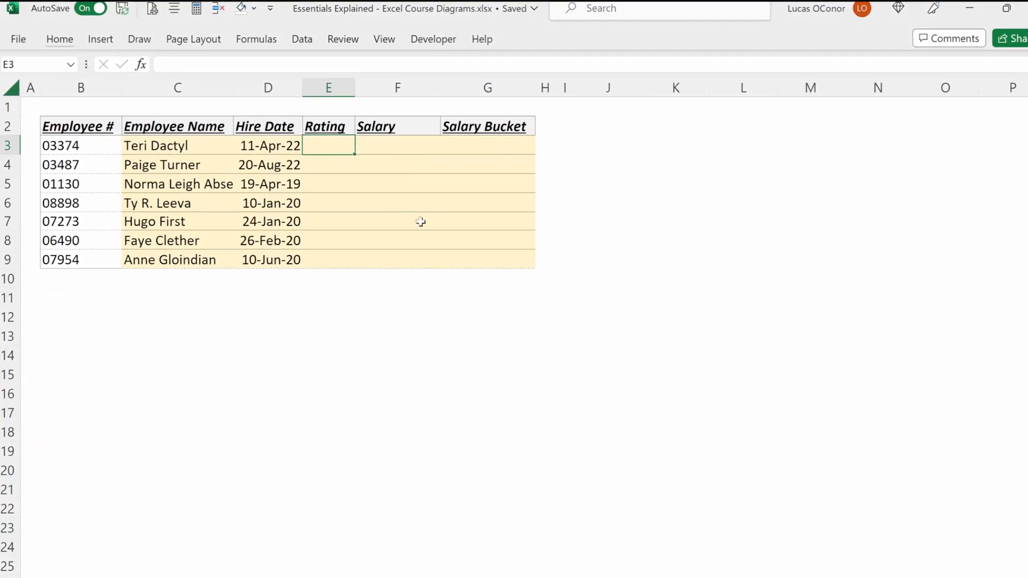
pyautogui.write('=VLOOKUP(')
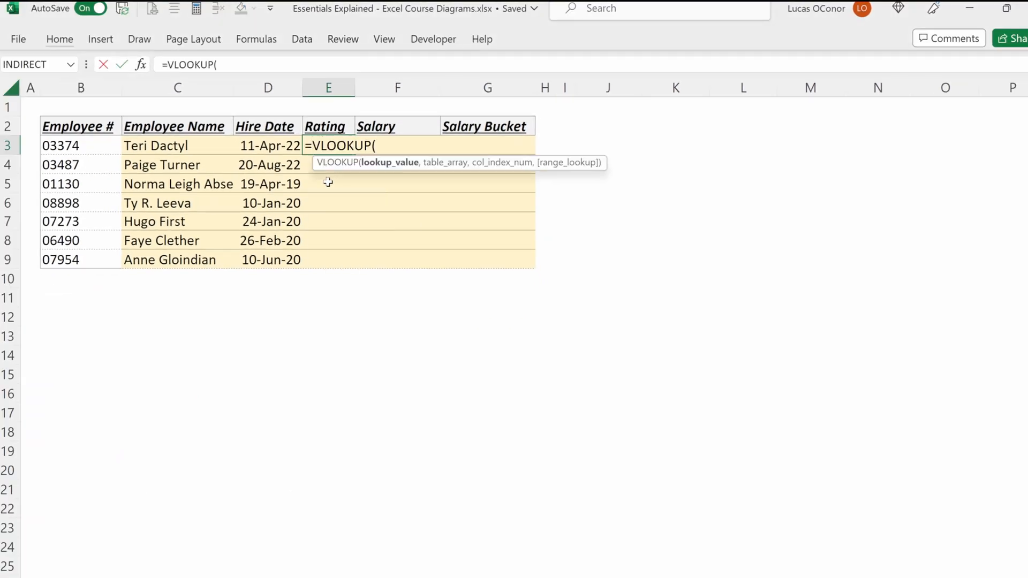
pyautogui.click(78, 145)
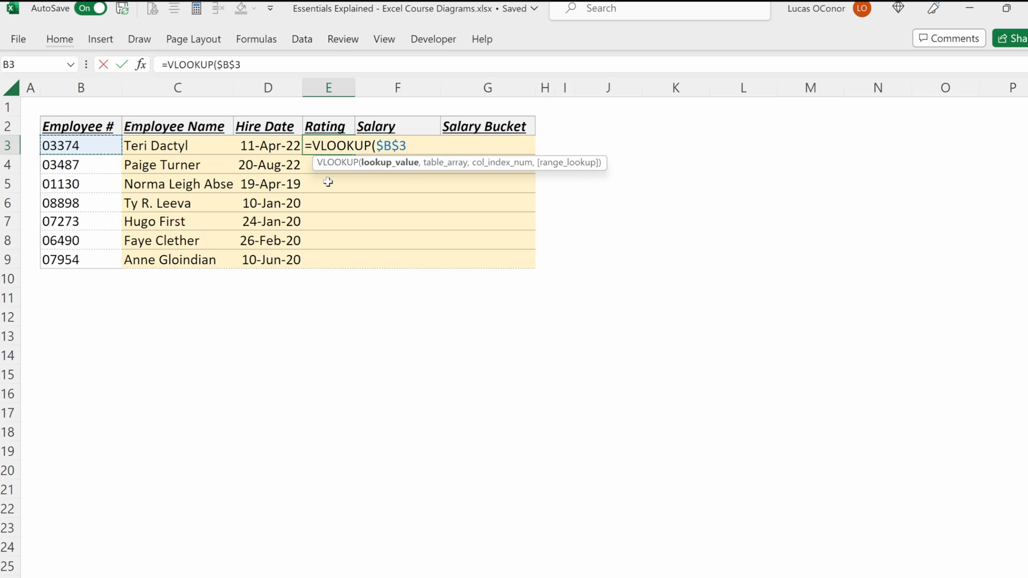
pyautogui.write(',')
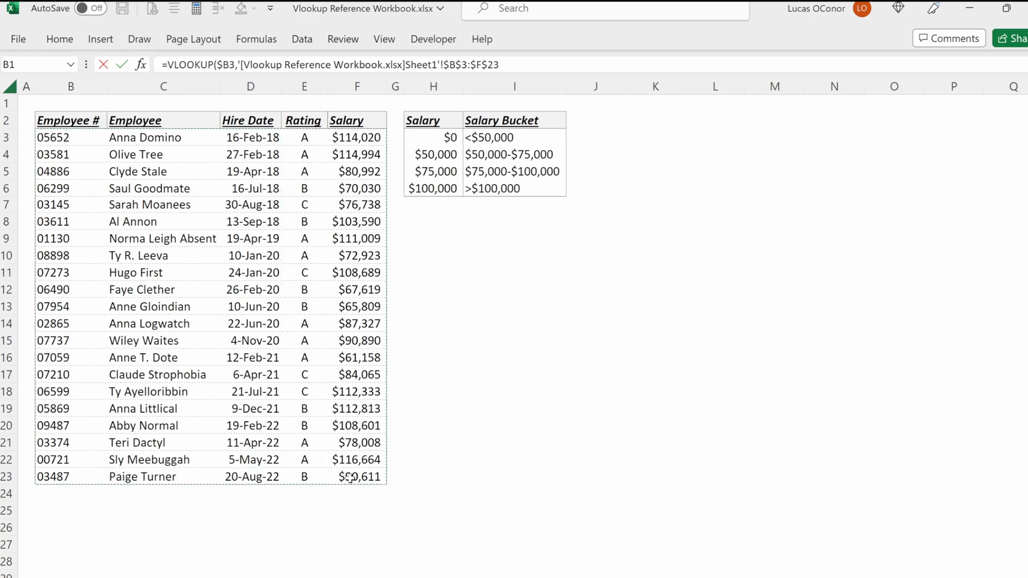
pyautogui.write(',')
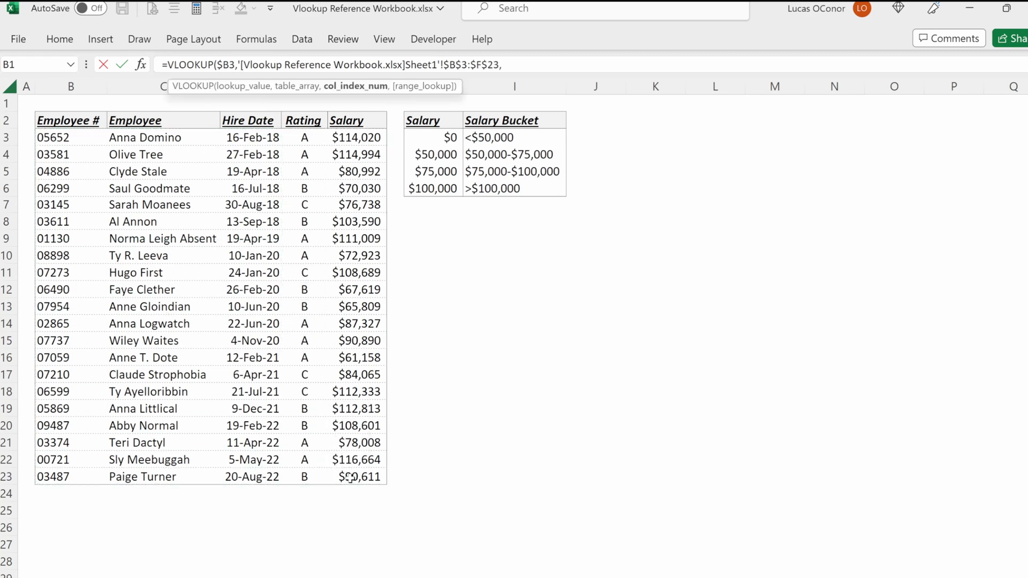
pyautogui.write('4,FALSE)')
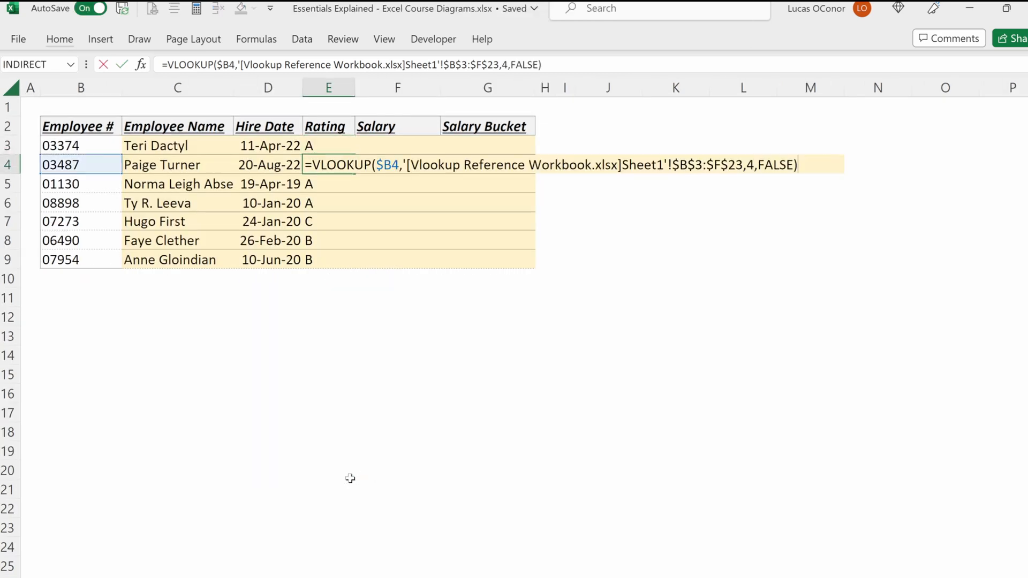
pyautogui.moveTo(461, 182)
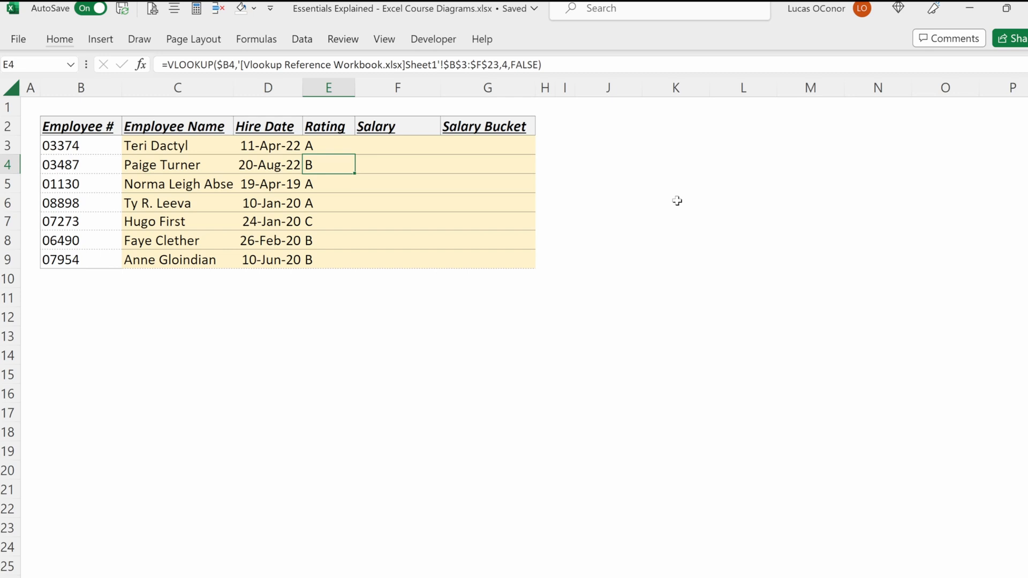
pyautogui.click(328, 145)
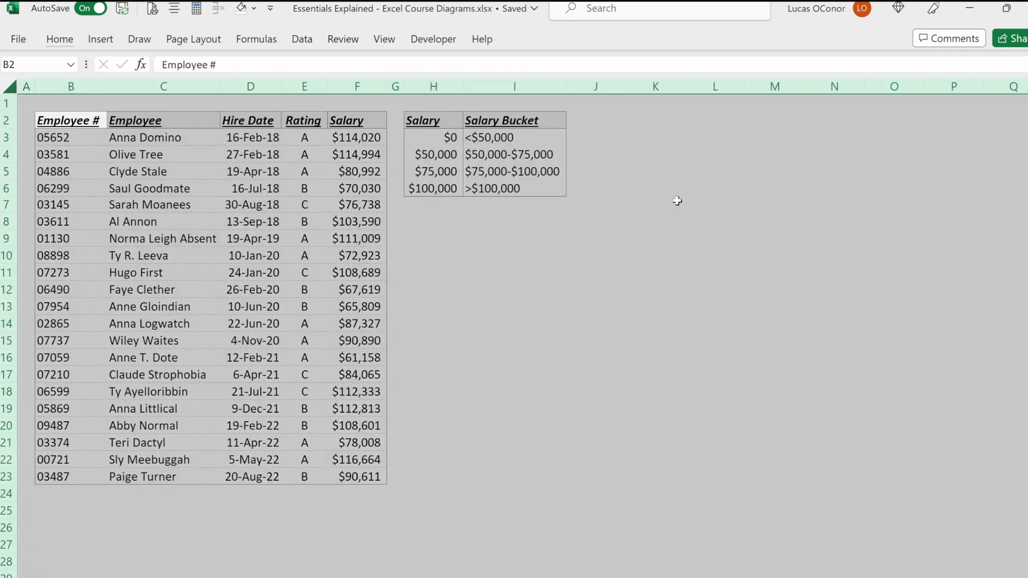
pyautogui.click(249, 171)
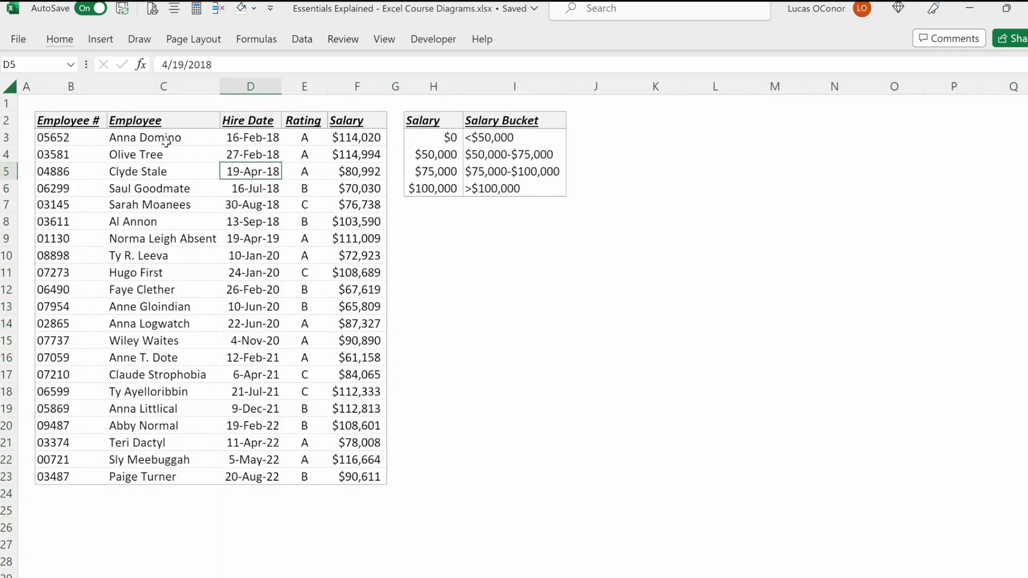